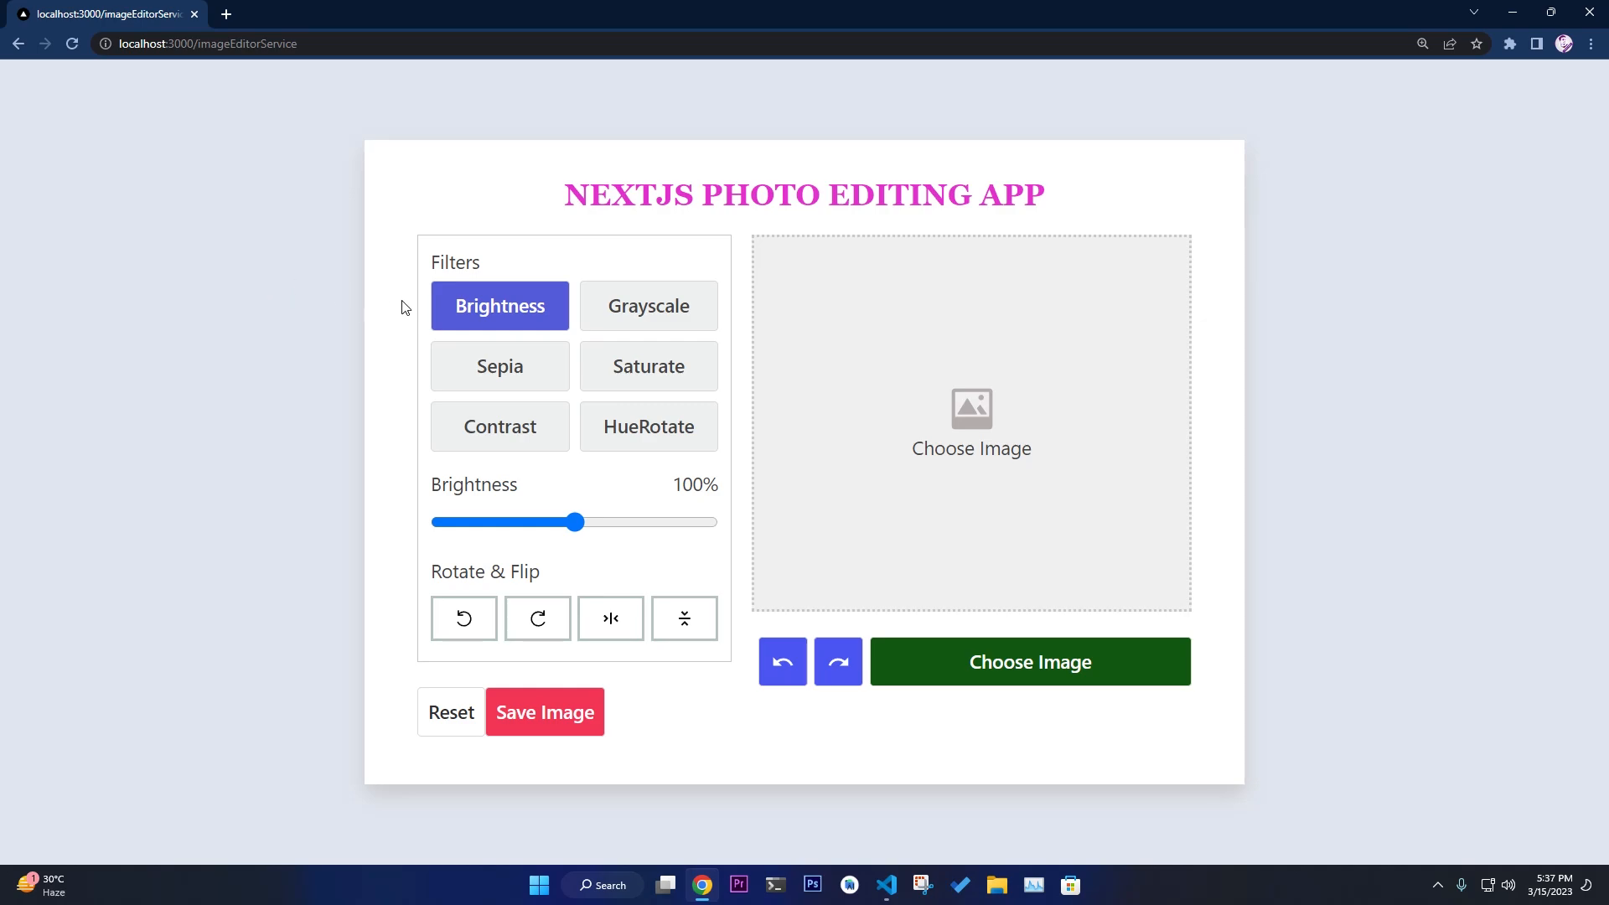
mouse_move(1015, 401)
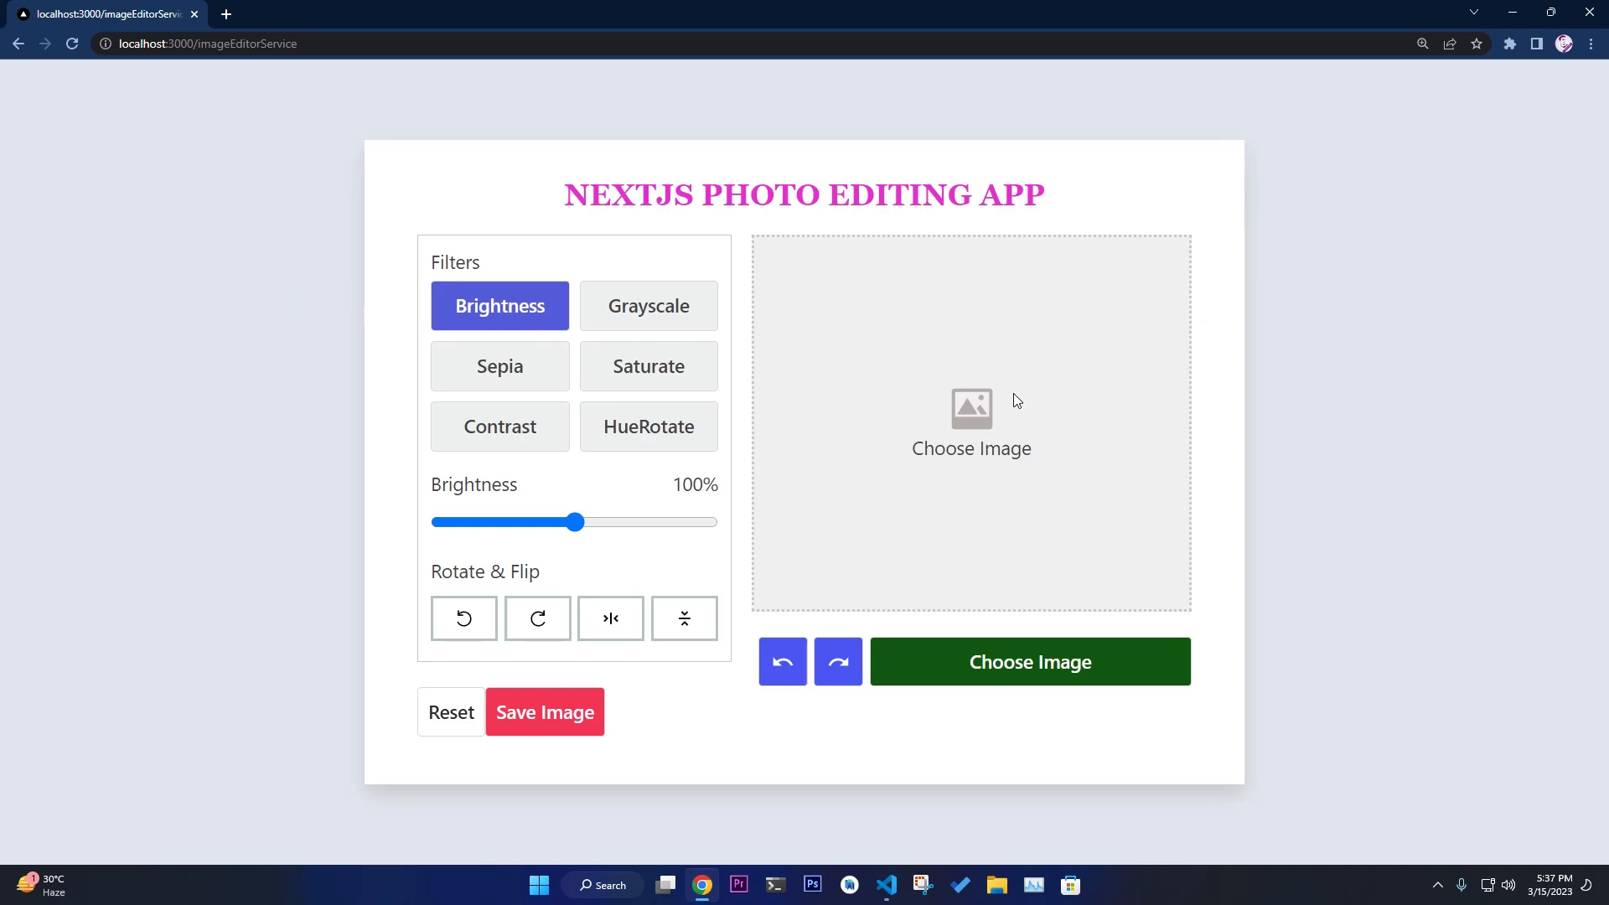
Load the portrait JPG of the woman with gold earrings from the Desktop
click(1029, 662)
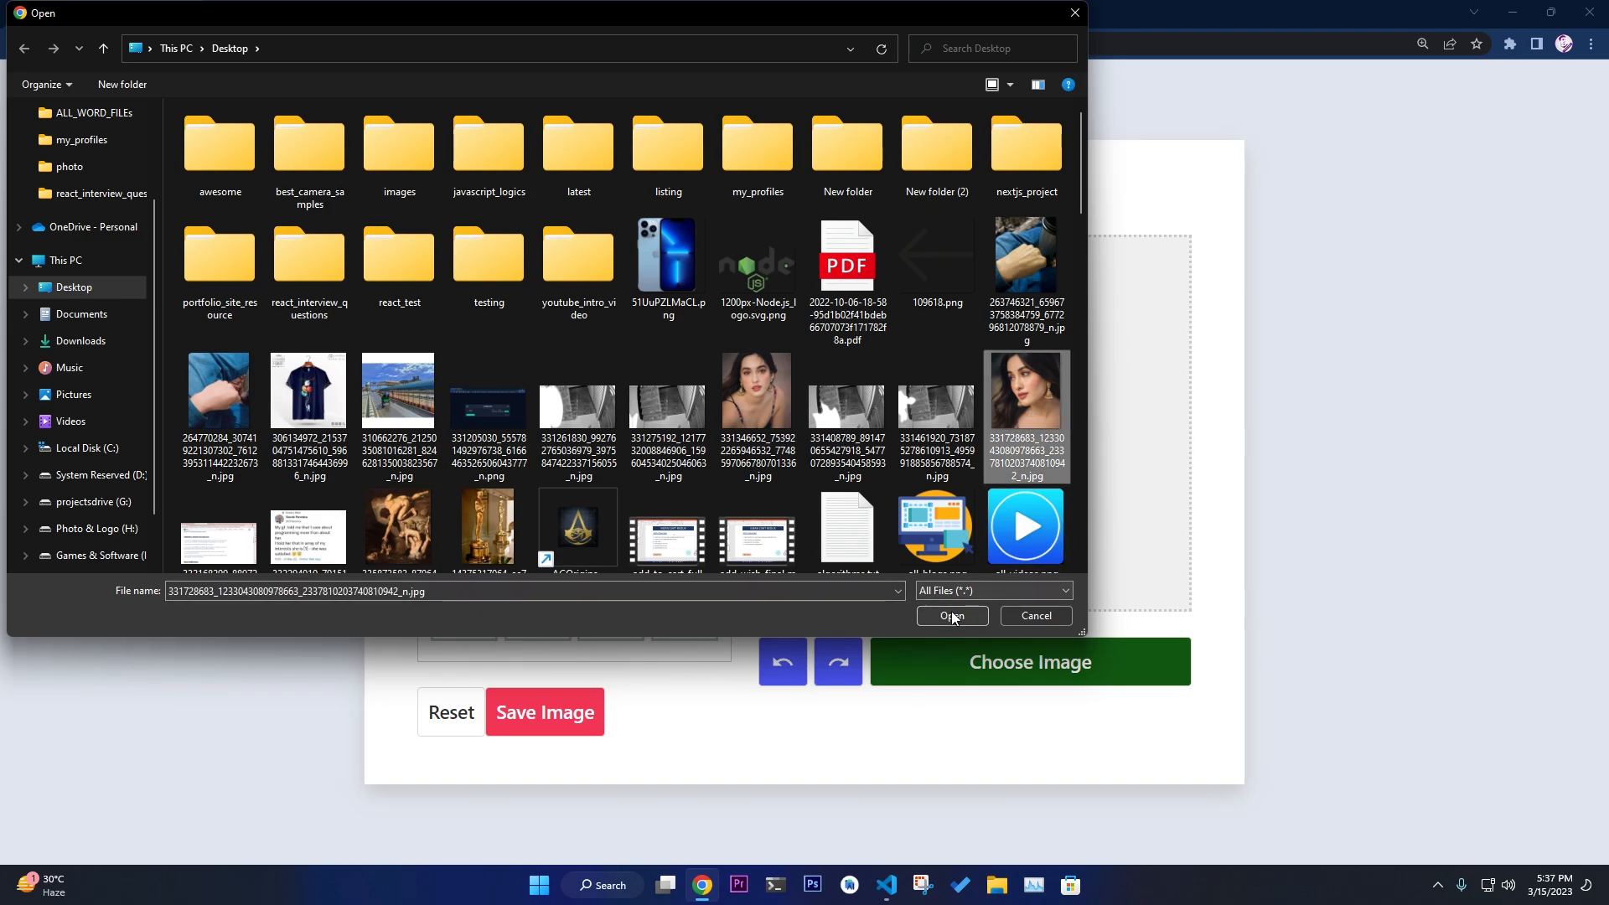
click(951, 616)
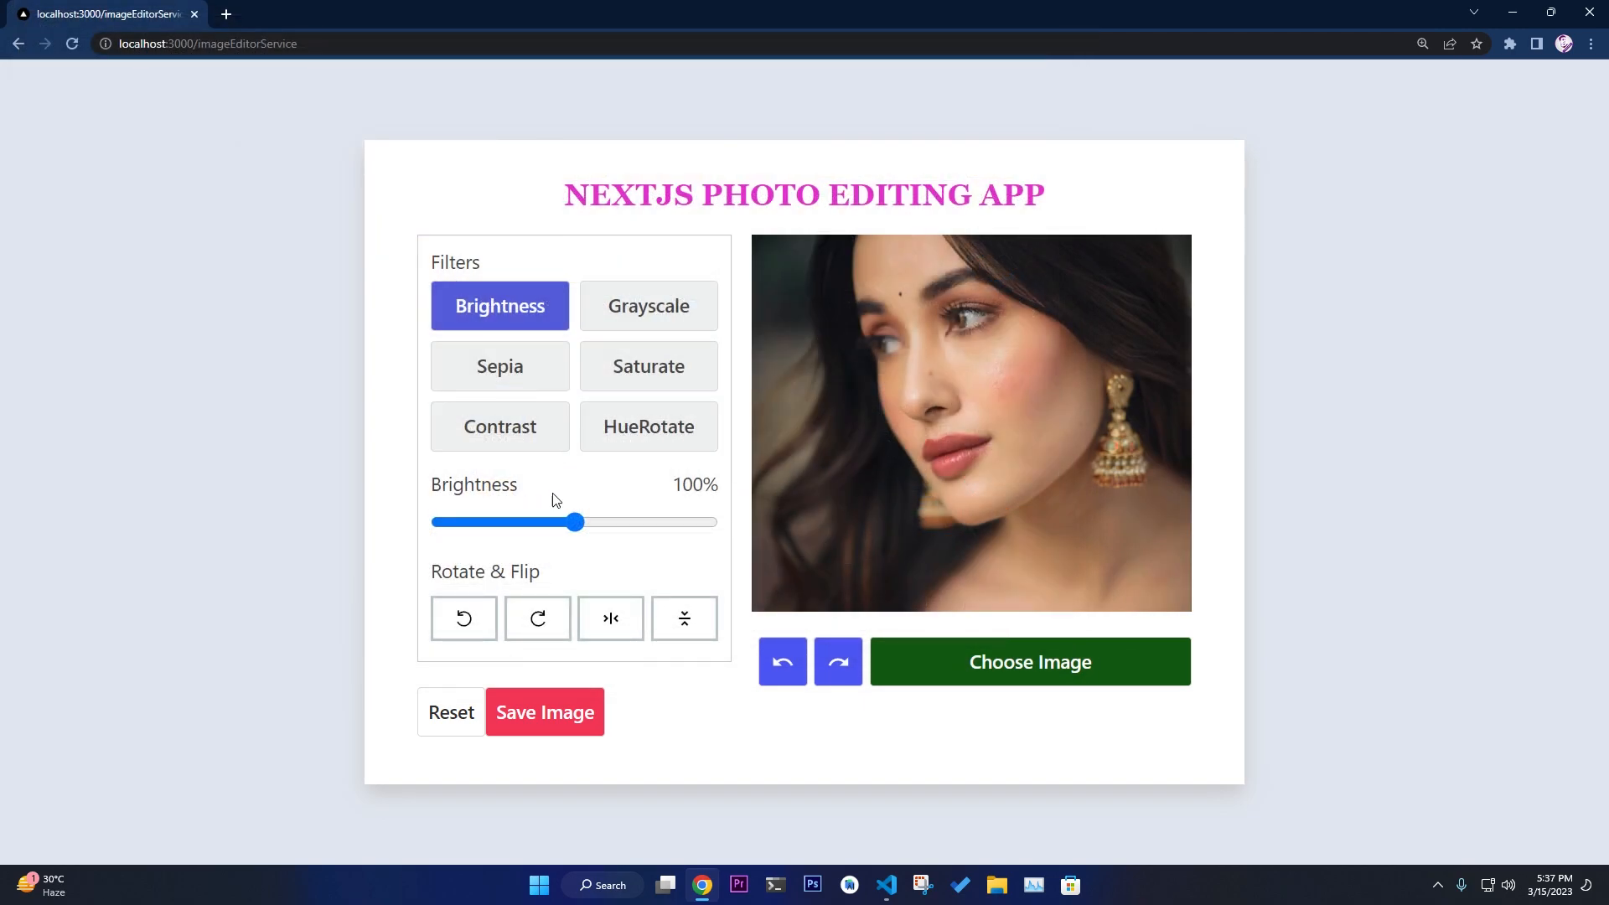
Set the portrait's brightness slightly above normal with the Brightness slider
drag(576, 521, 621, 521)
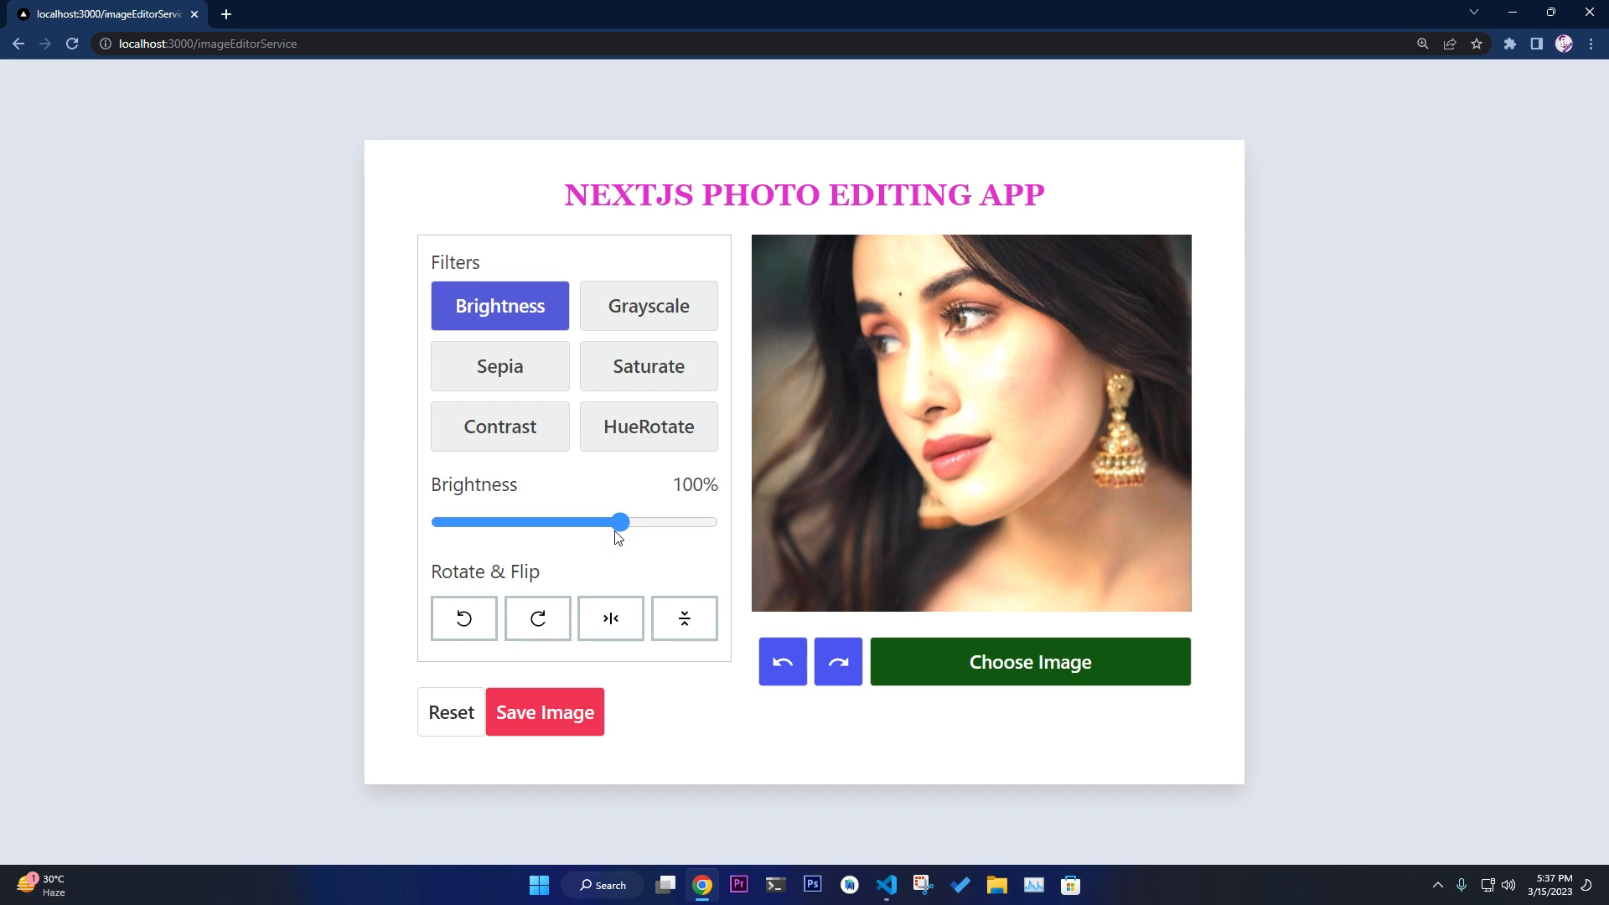
drag(621, 521, 595, 521)
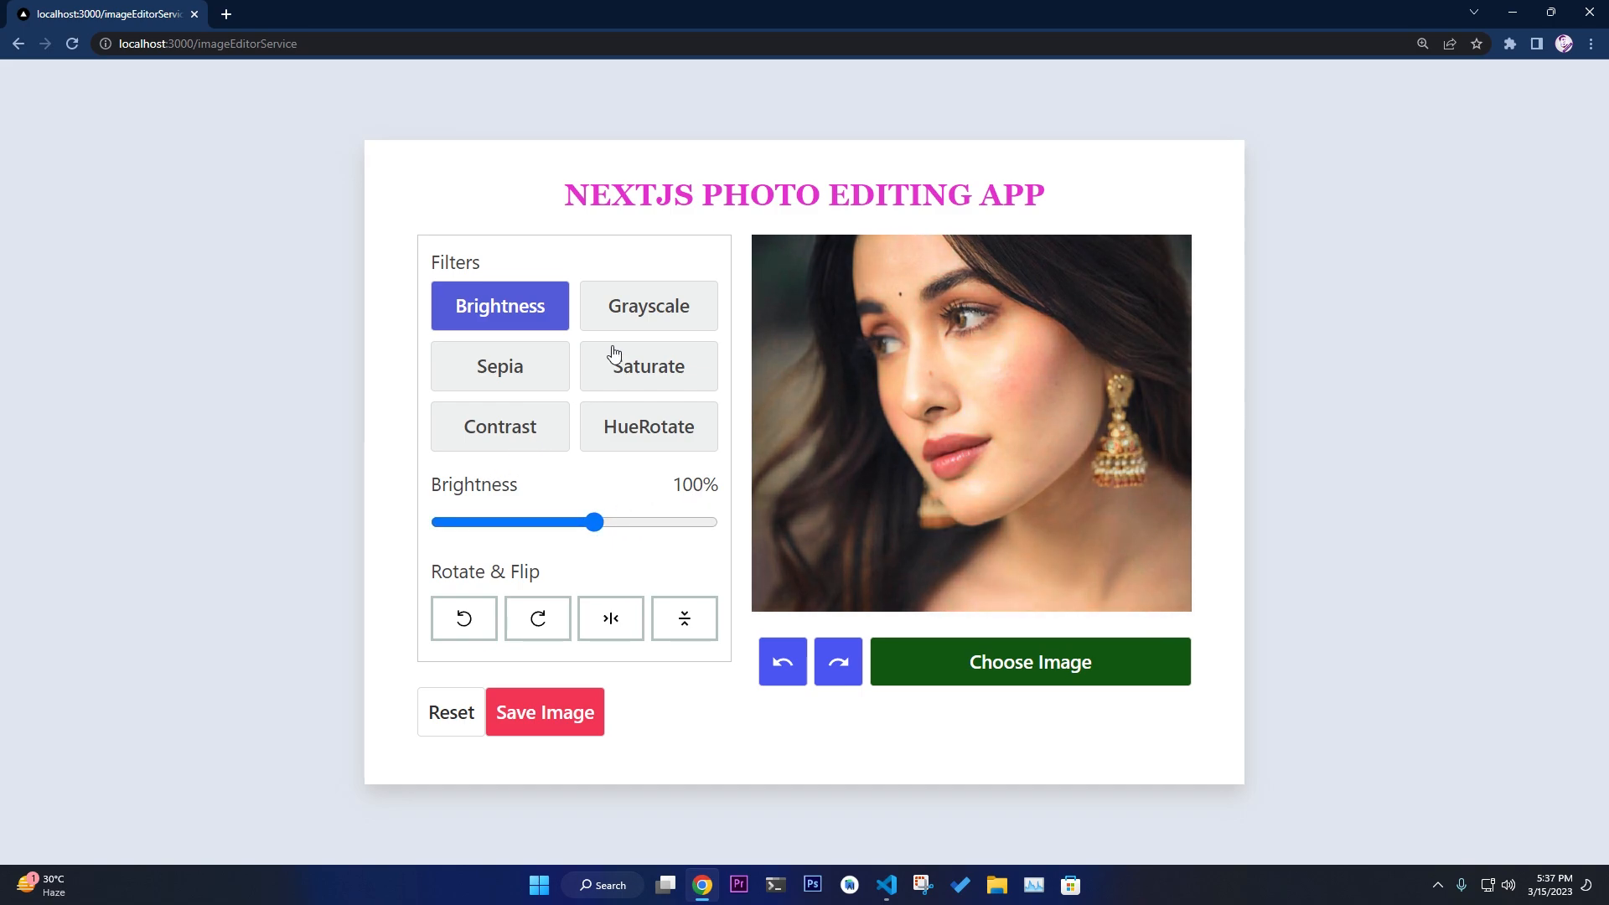
drag(595, 522, 585, 523)
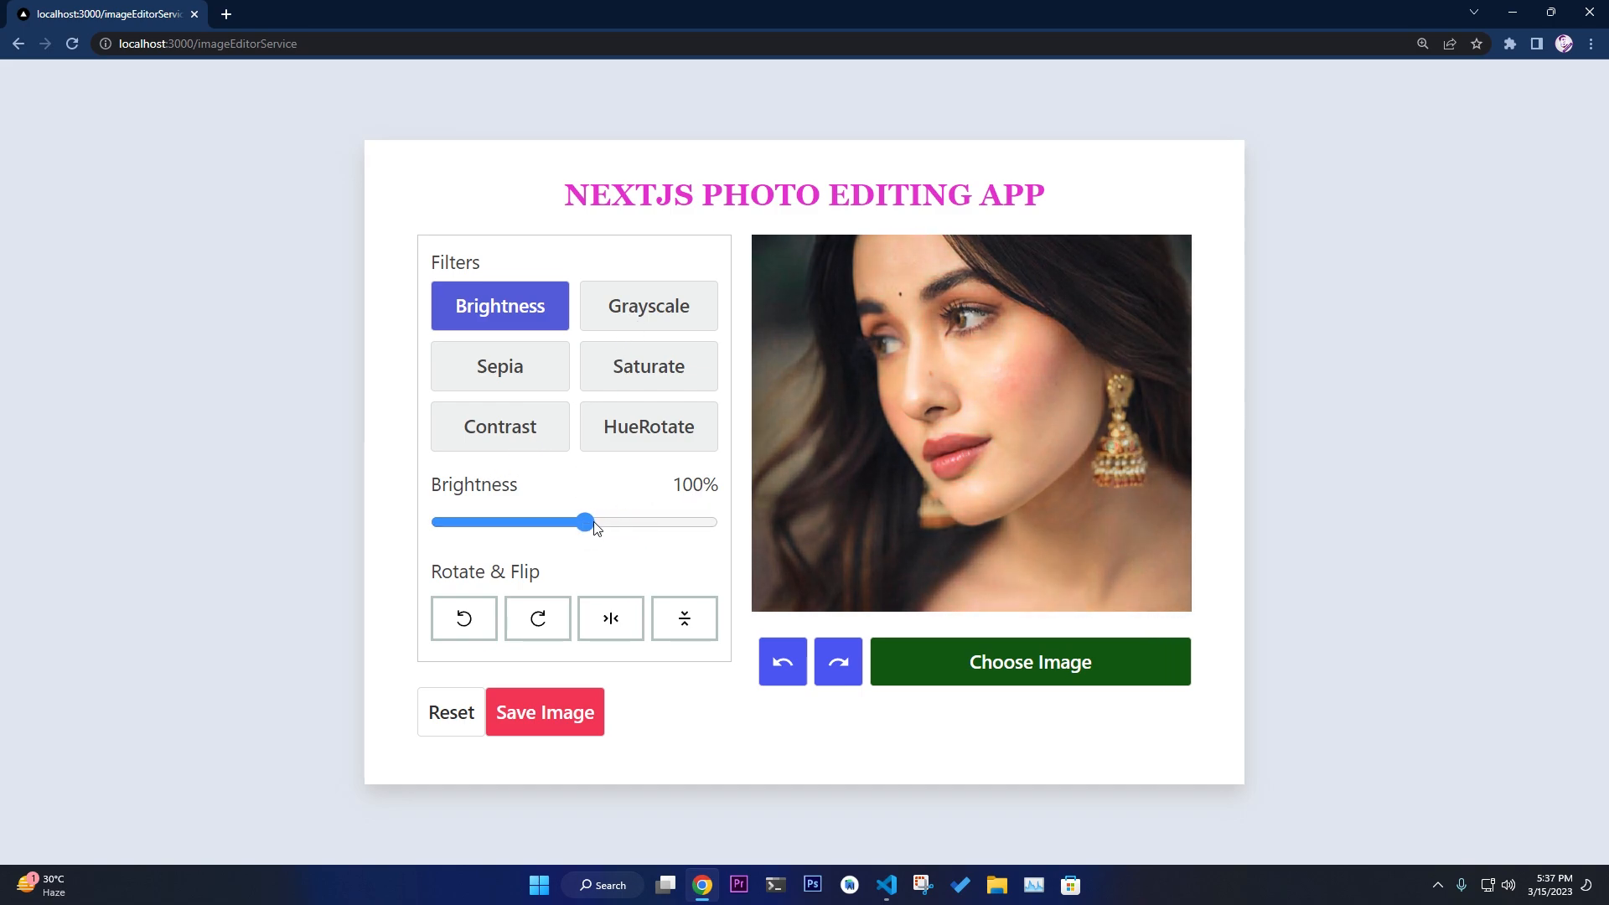
Apply Grayscale, Sepia, Saturate and Contrast, raising the contrast slider
click(648, 306)
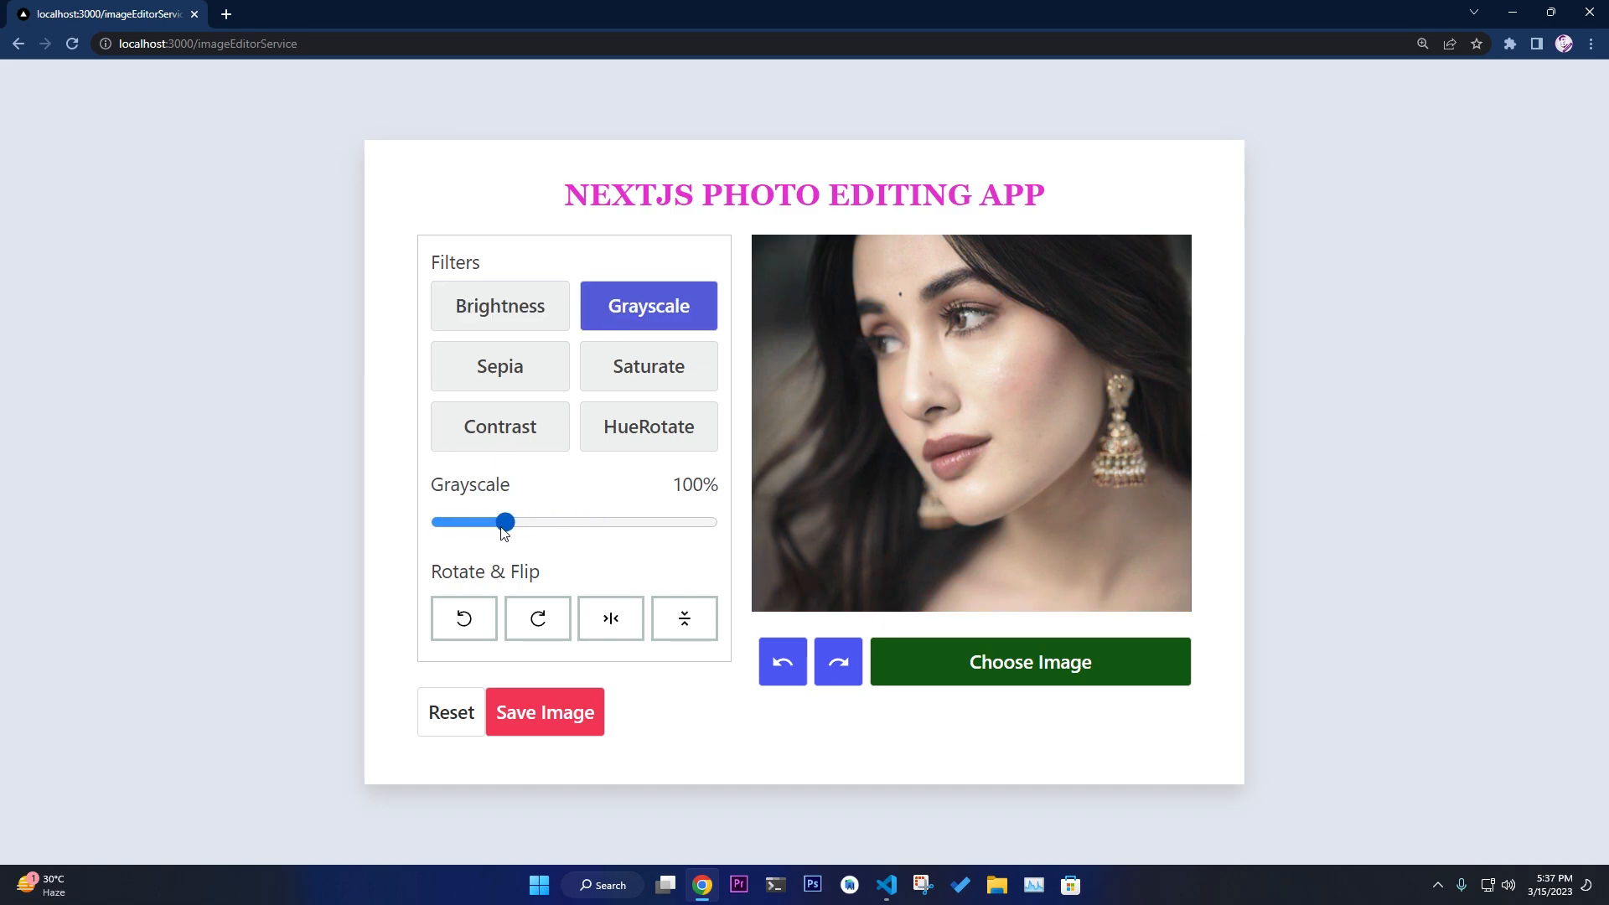
click(500, 366)
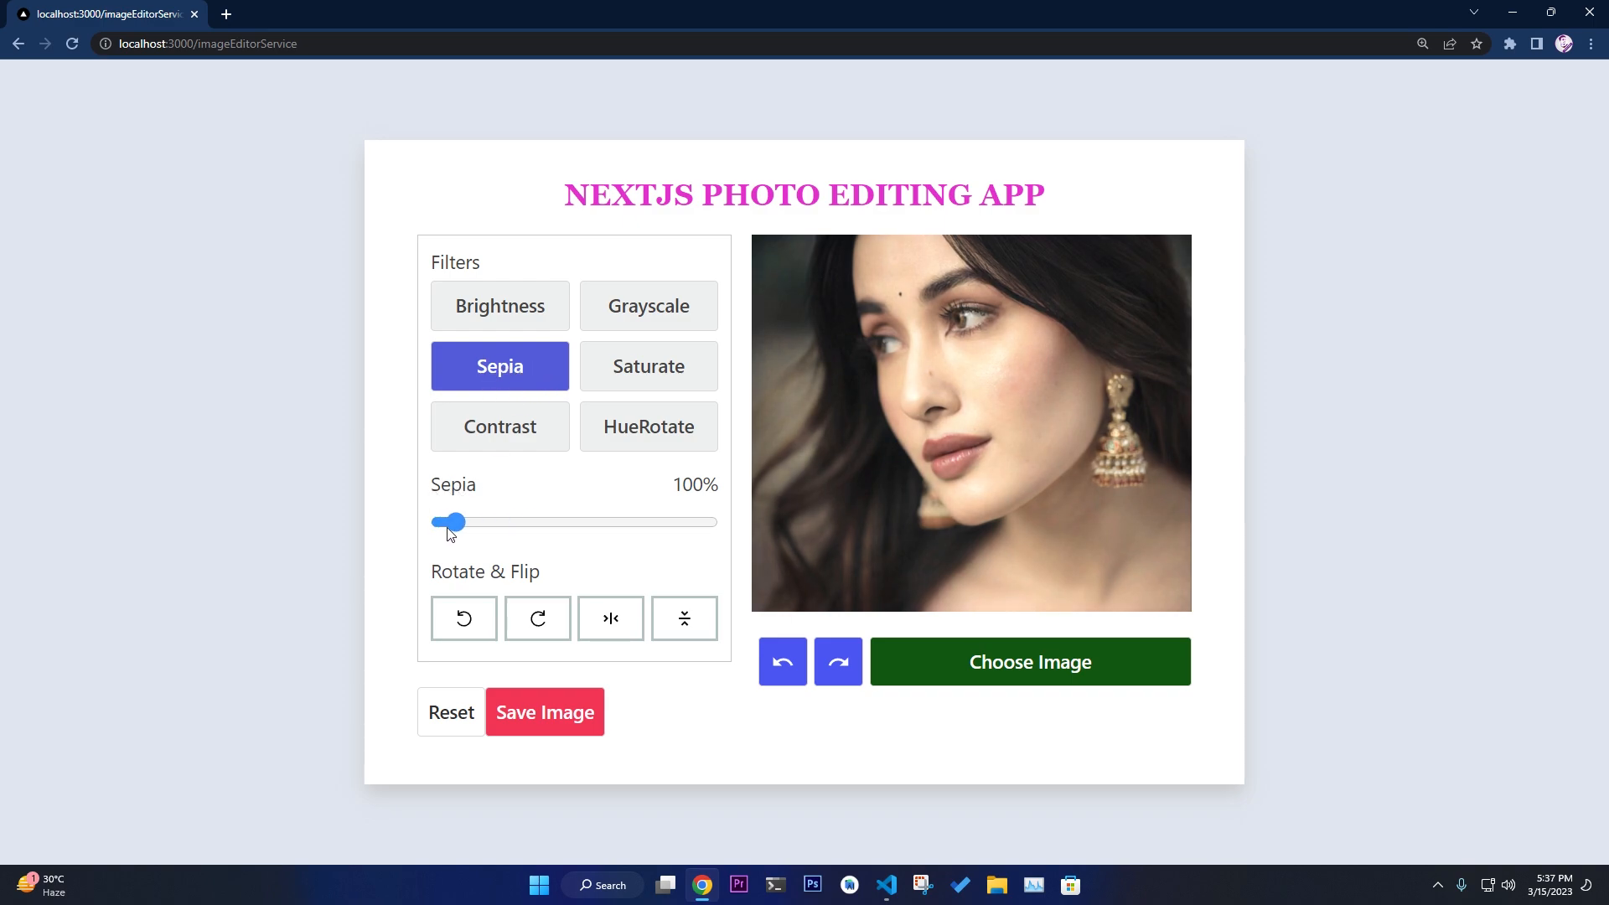
click(647, 366)
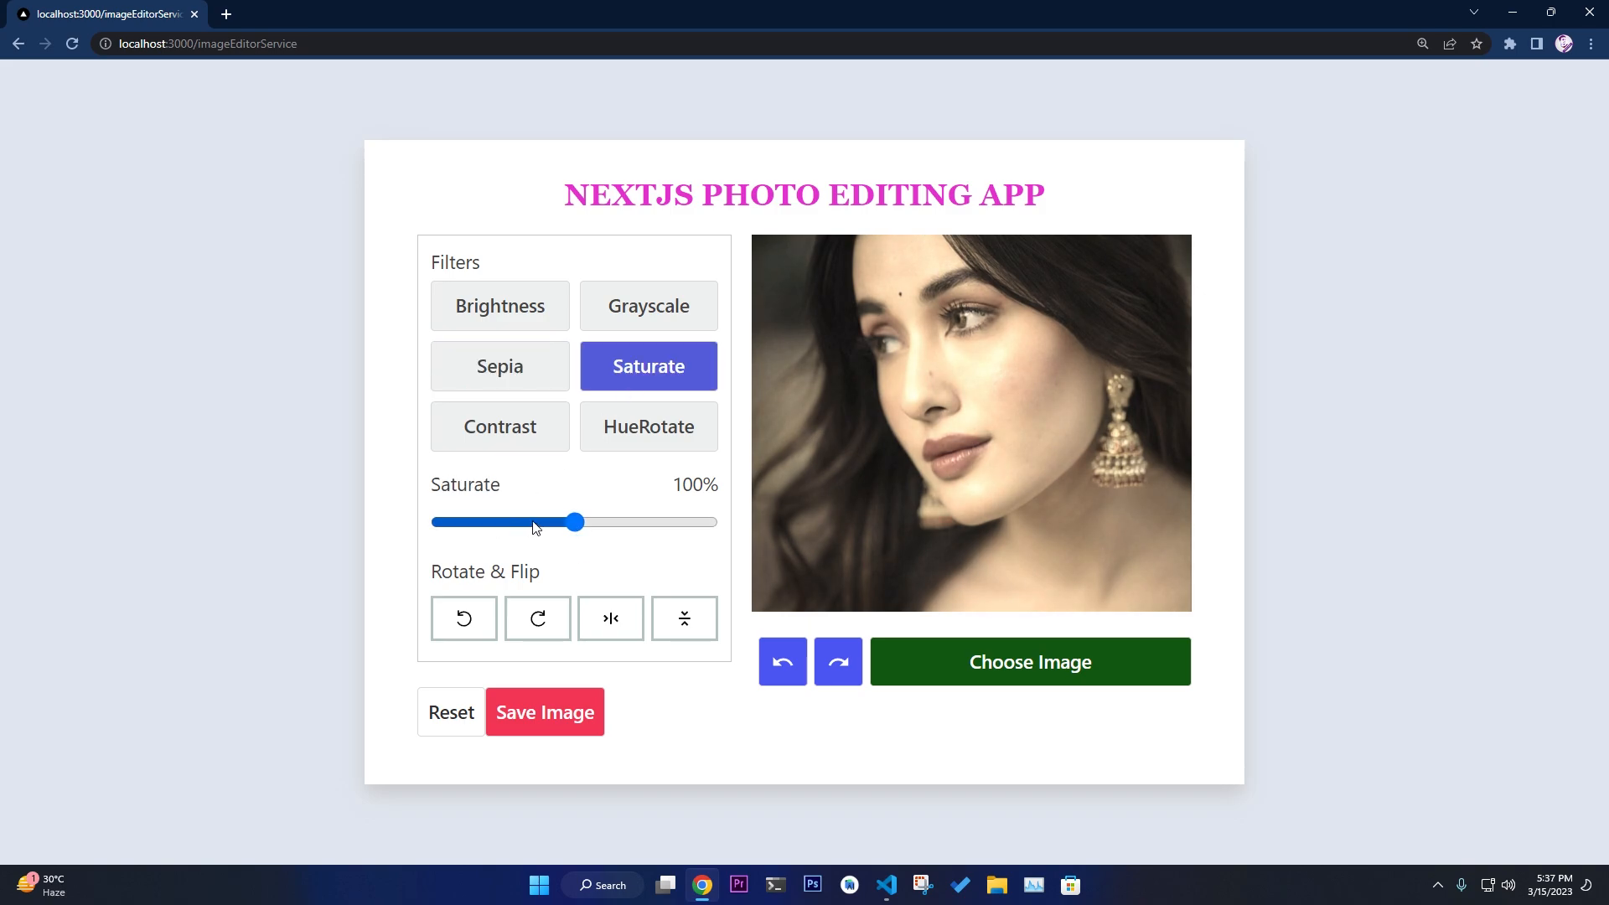
click(499, 425)
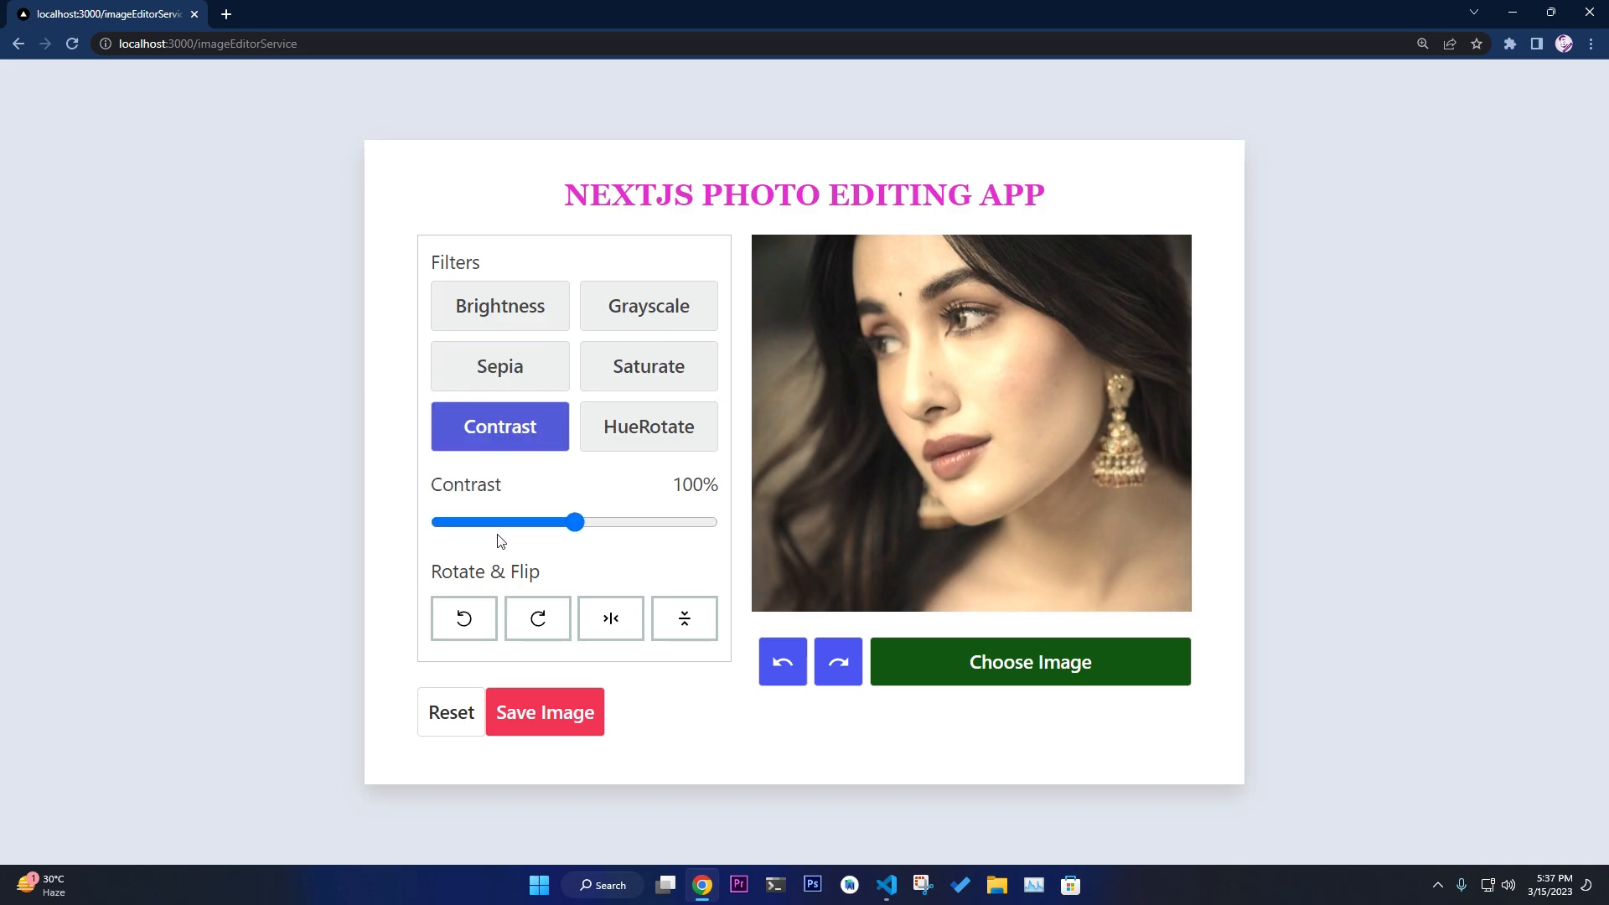
drag(576, 521, 634, 522)
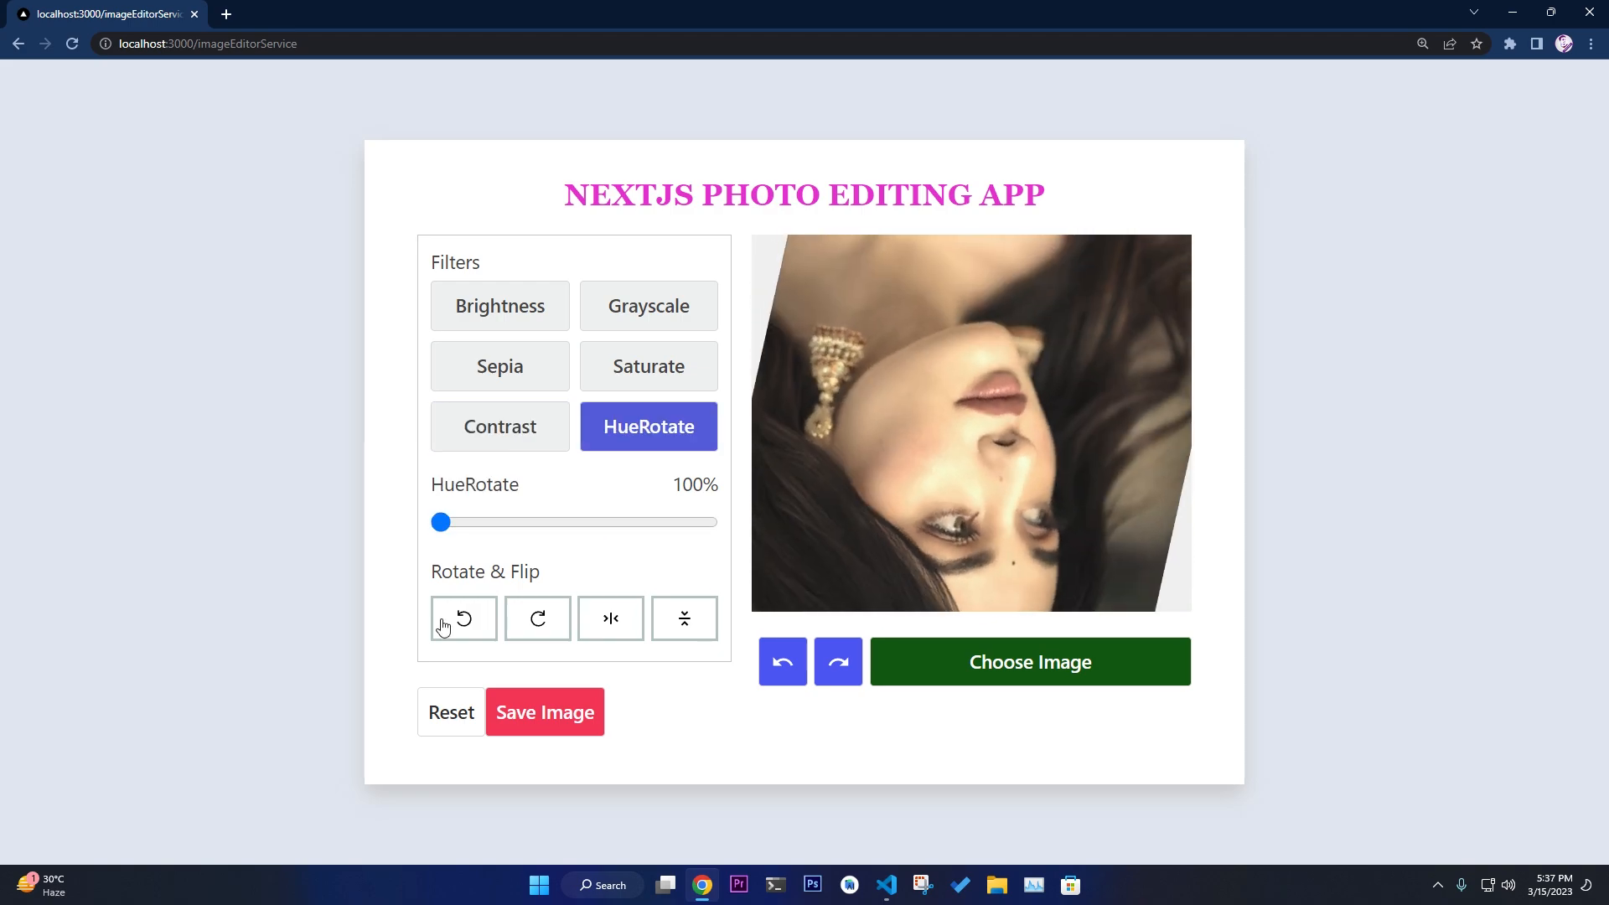
Rotate and flip the portrait back to upright, facing right, in original colours
click(610, 618)
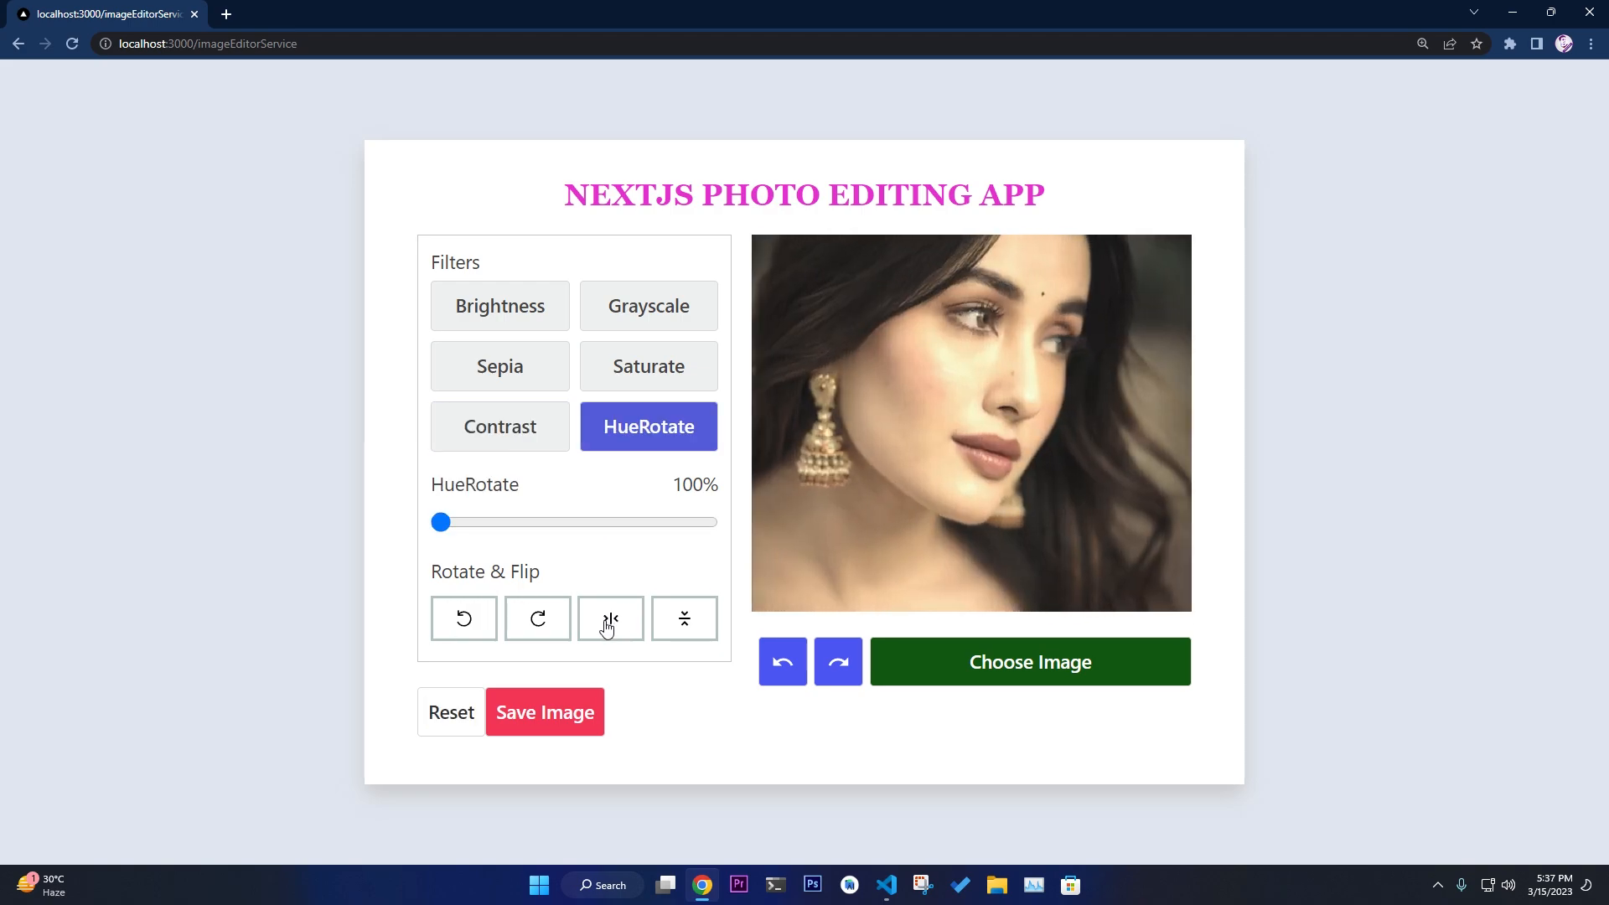
click(609, 617)
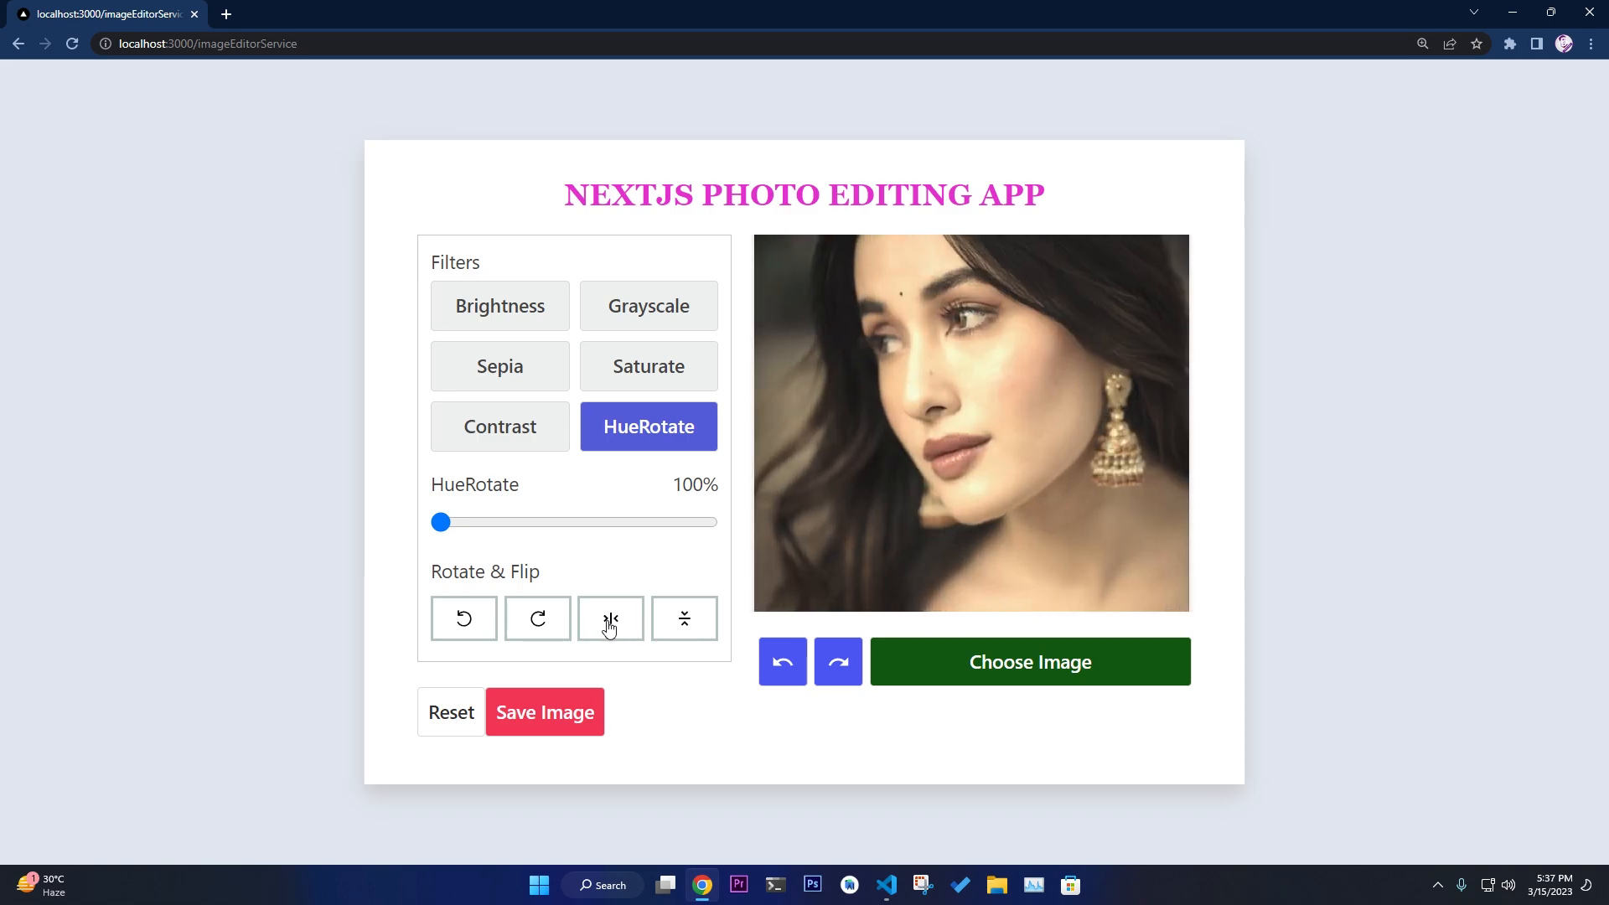
click(610, 618)
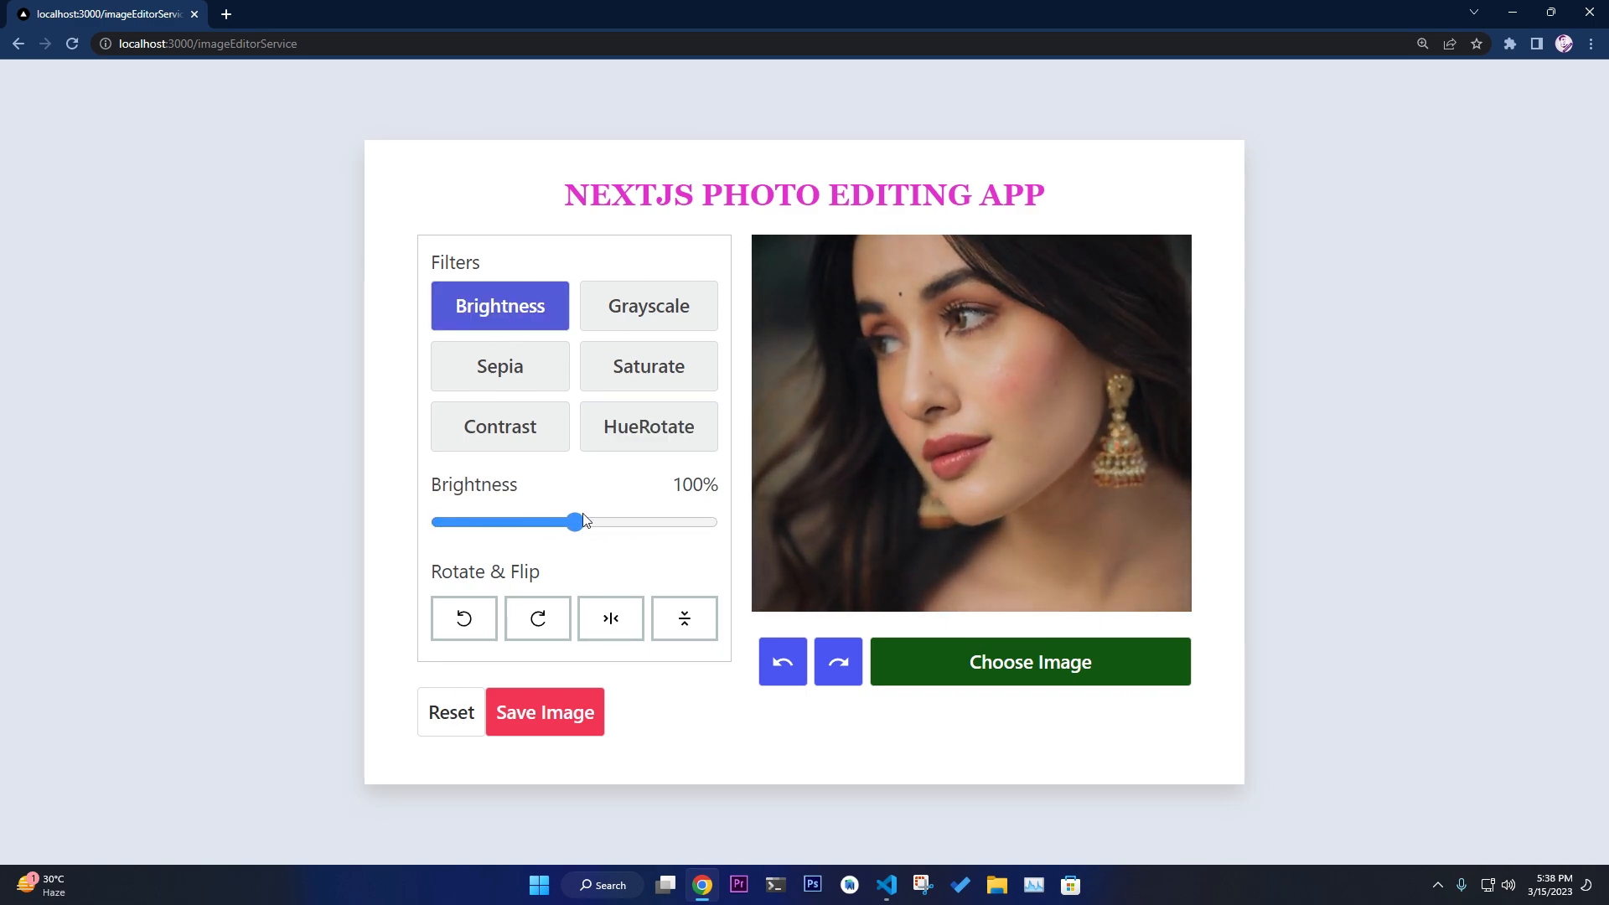
Apply Saturate and Contrast to enrich the portrait, then save the image
click(648, 366)
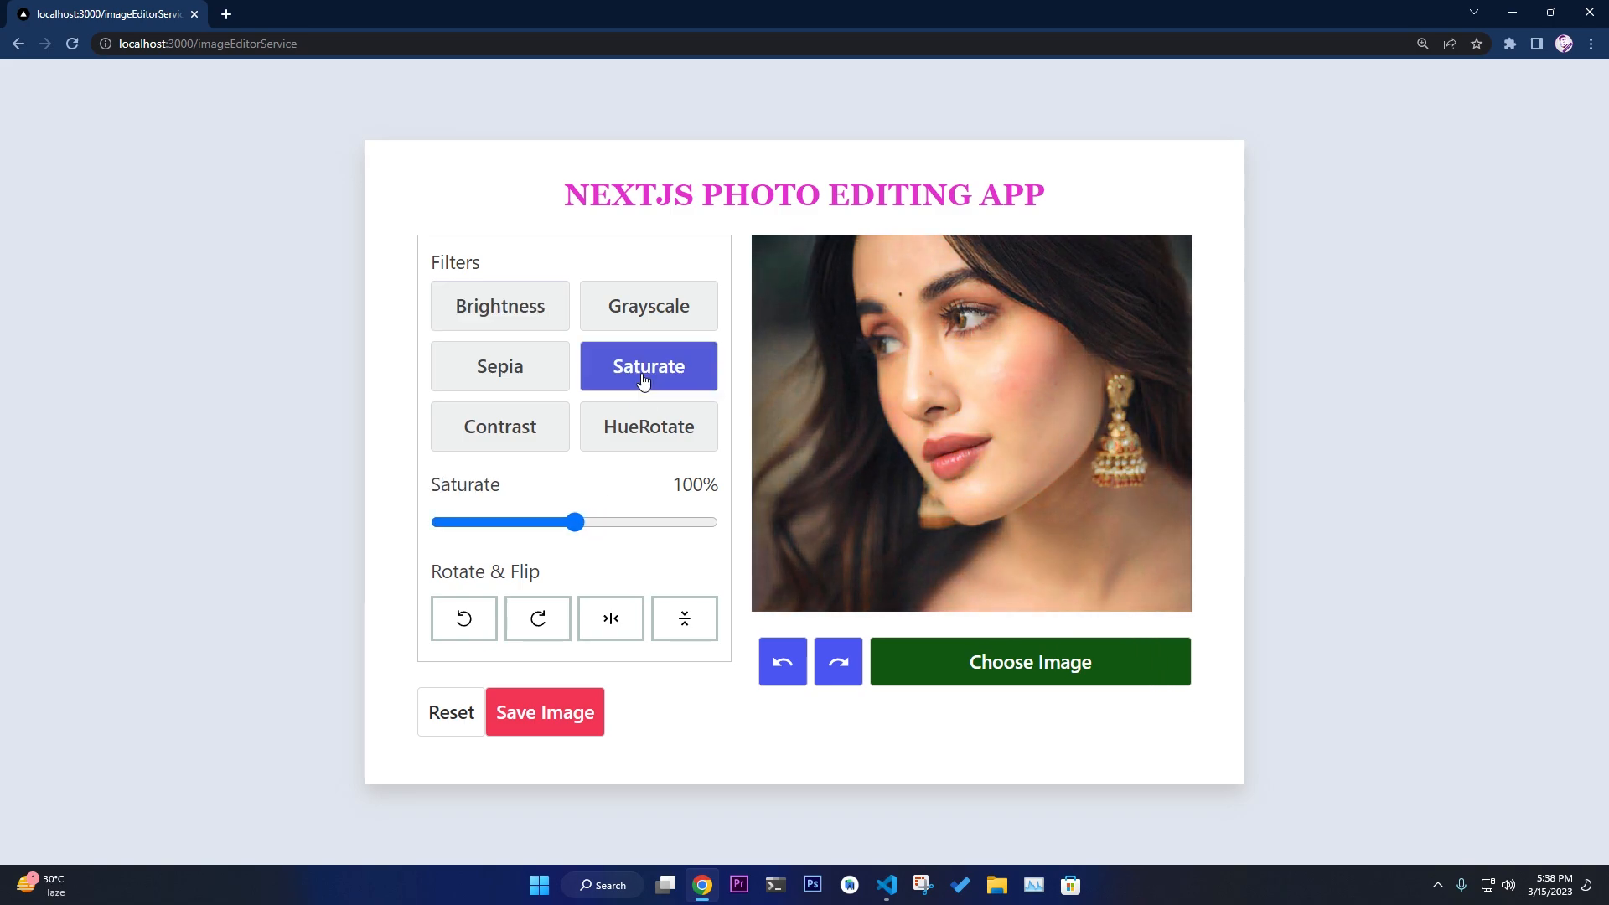
click(499, 427)
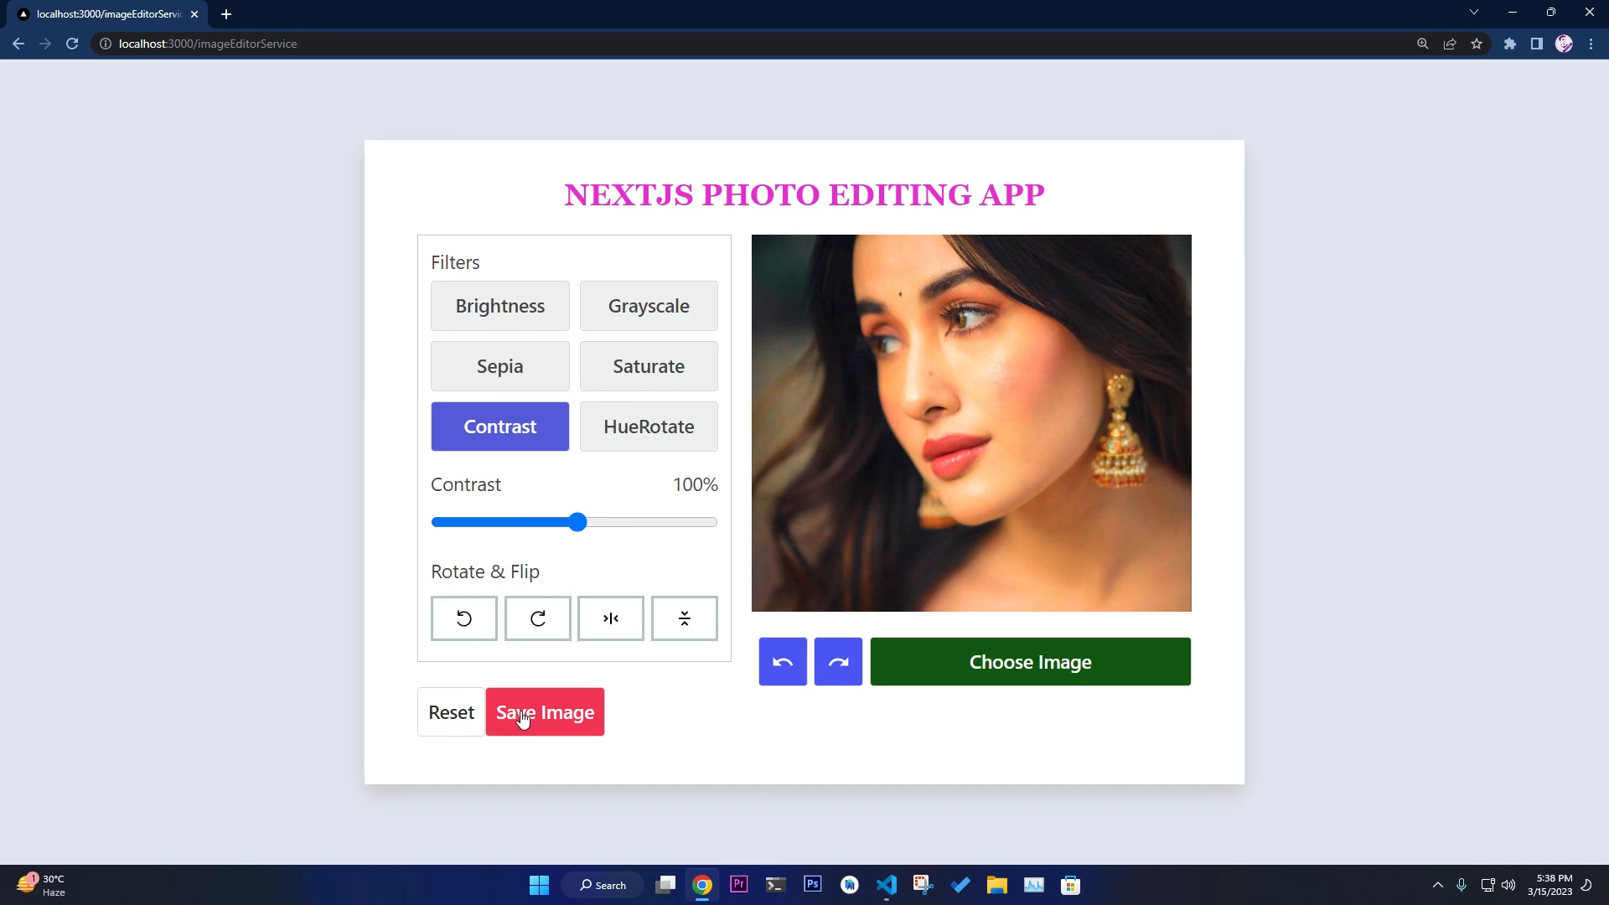
click(545, 713)
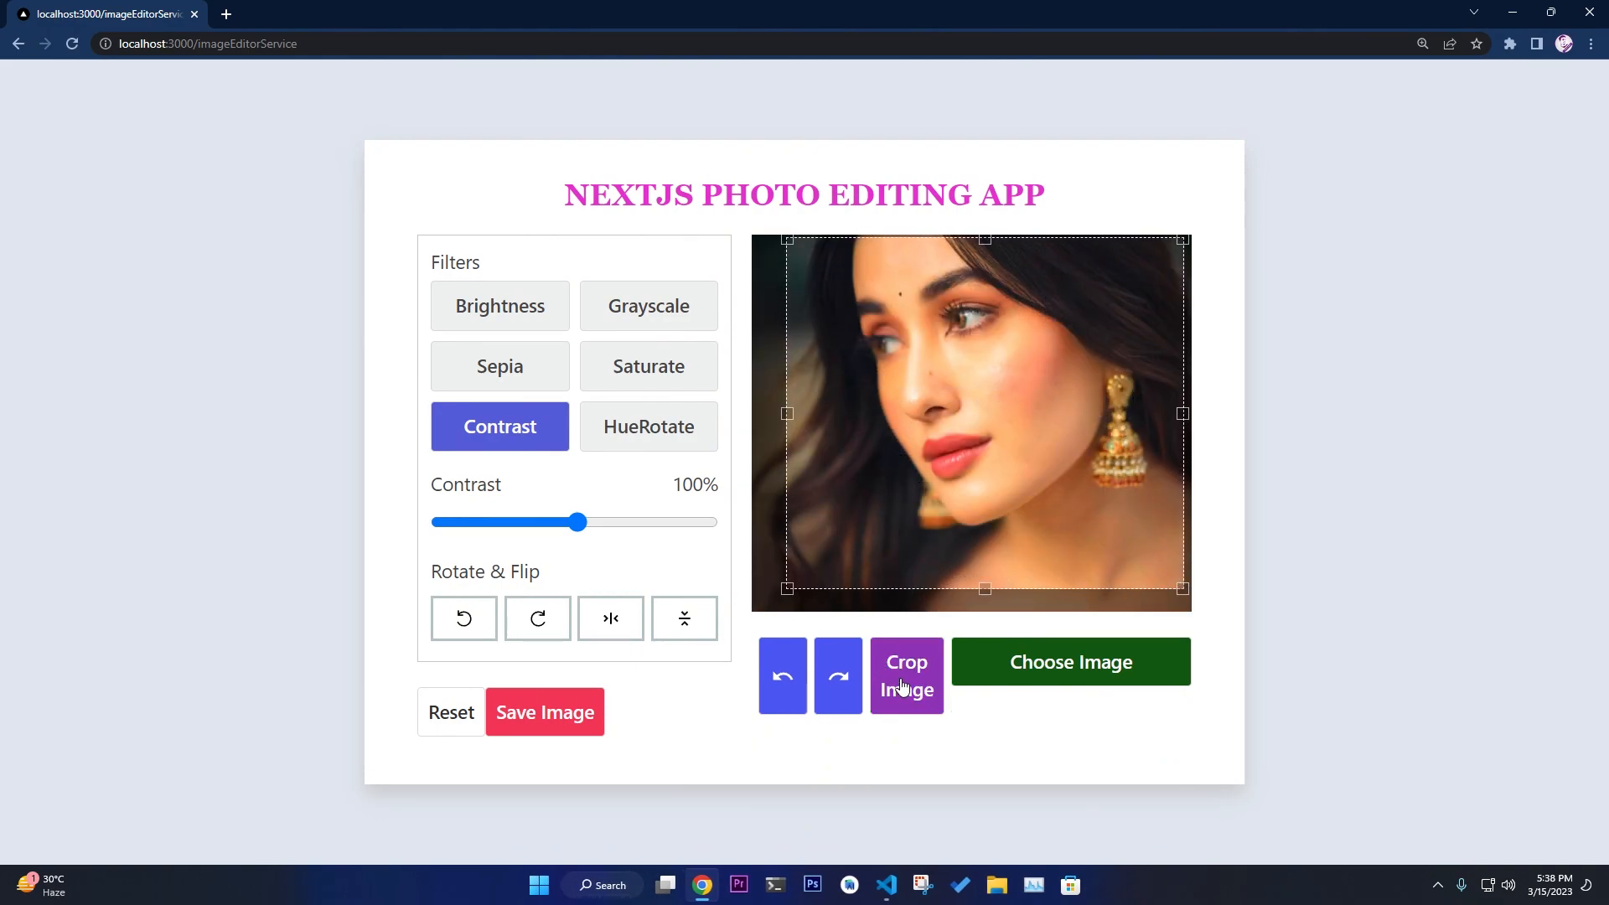
Crop the portrait to the adjusted frame, then reset the editor to empty
click(905, 676)
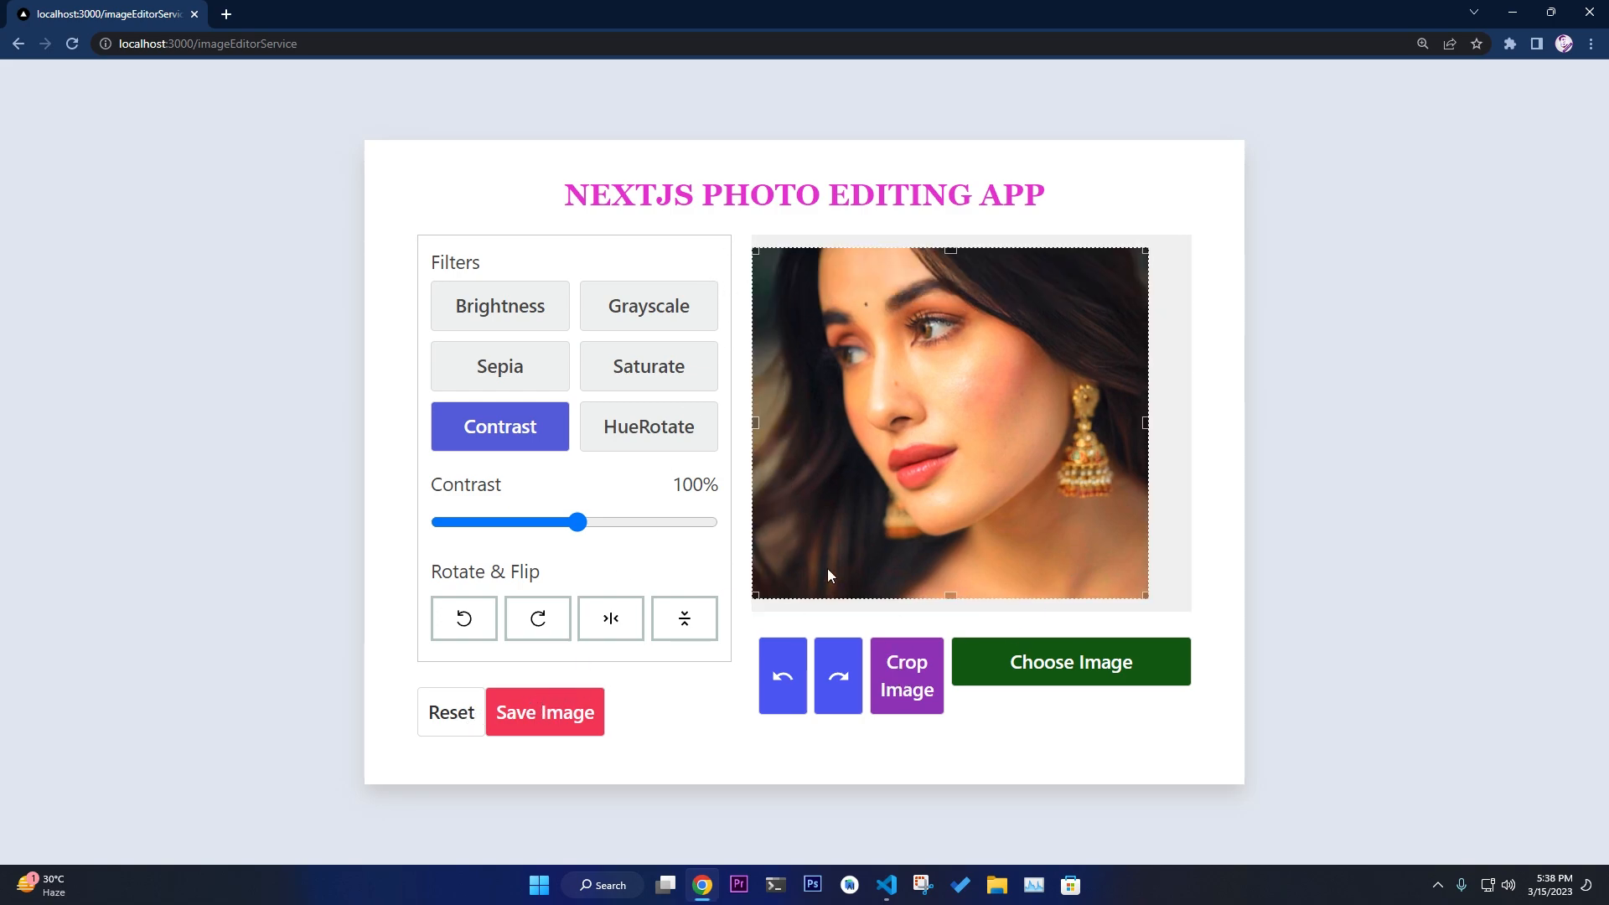
click(545, 712)
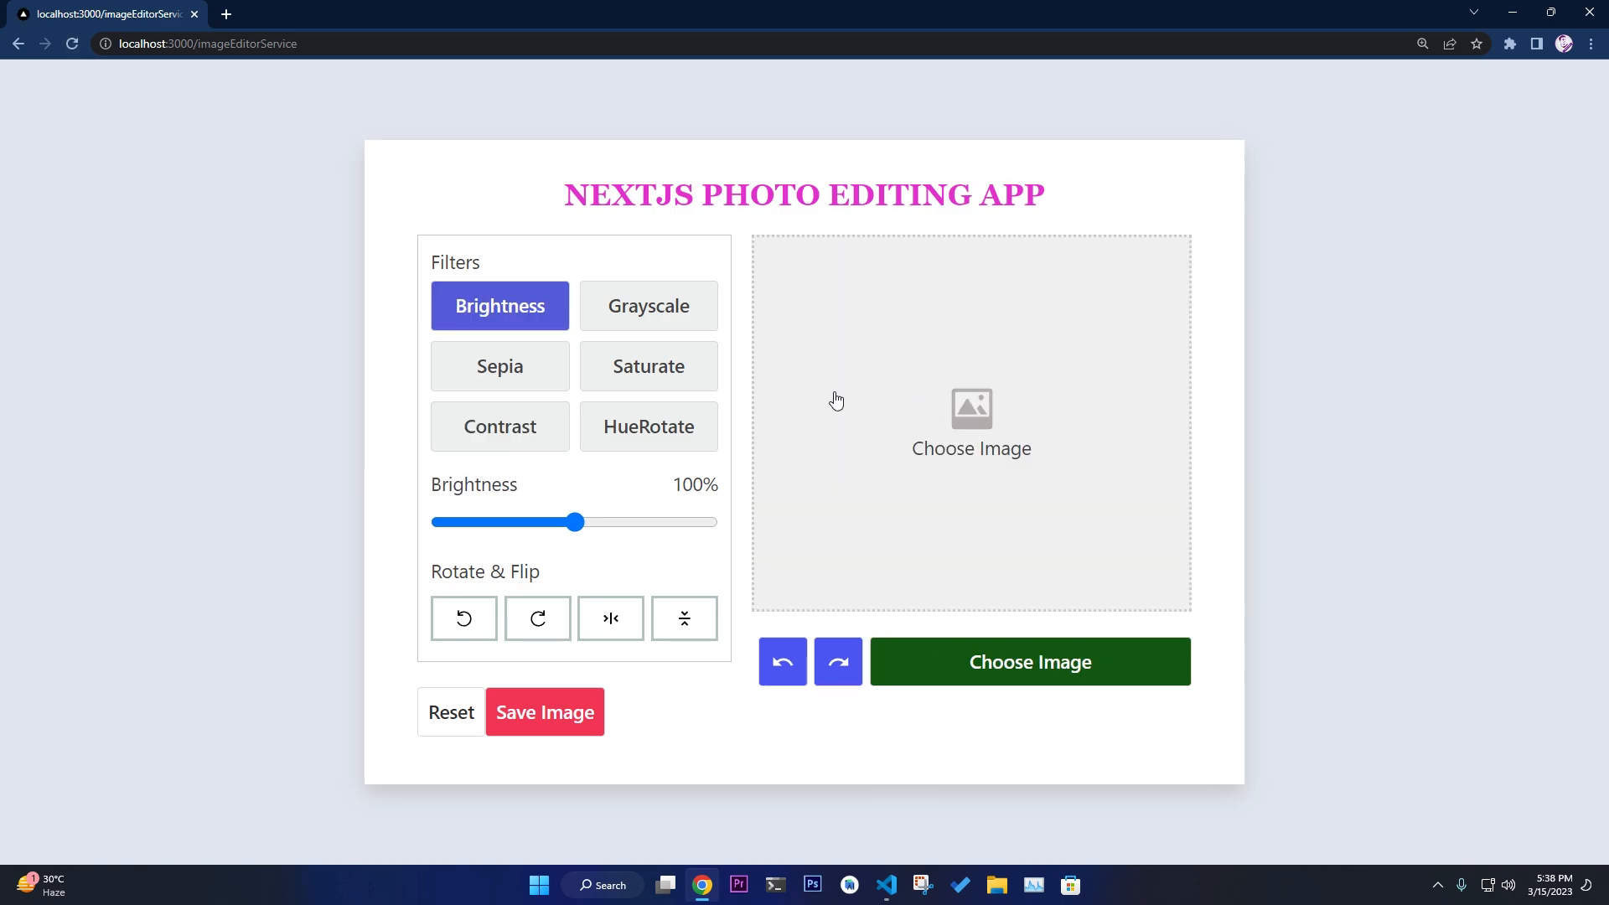
mouse_move(577, 160)
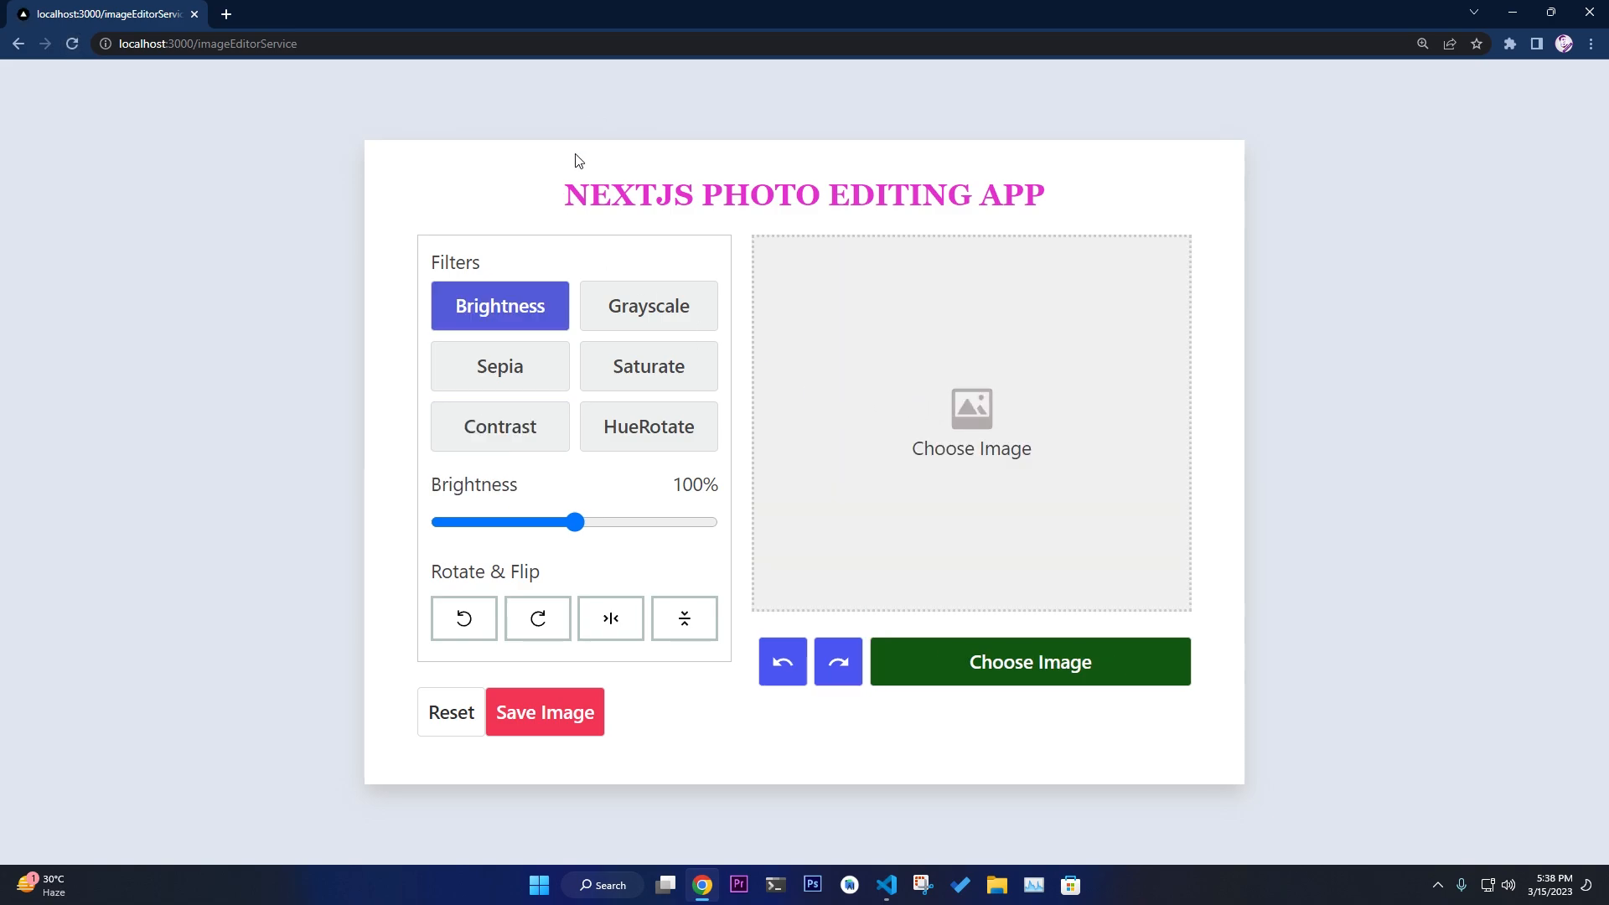
mouse_move(713, 194)
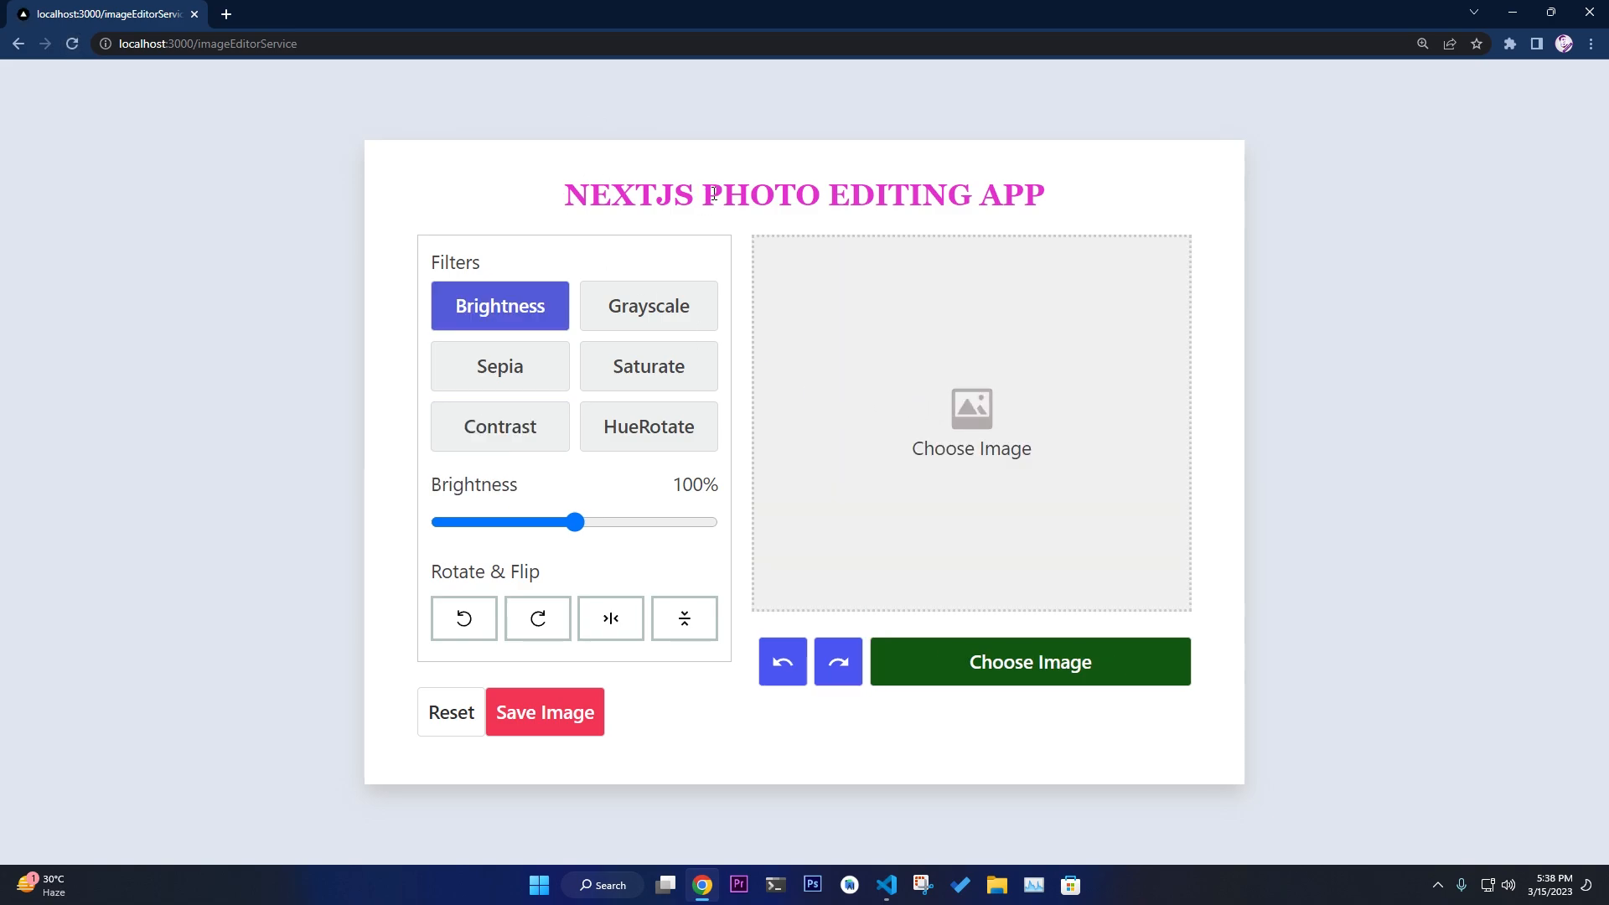